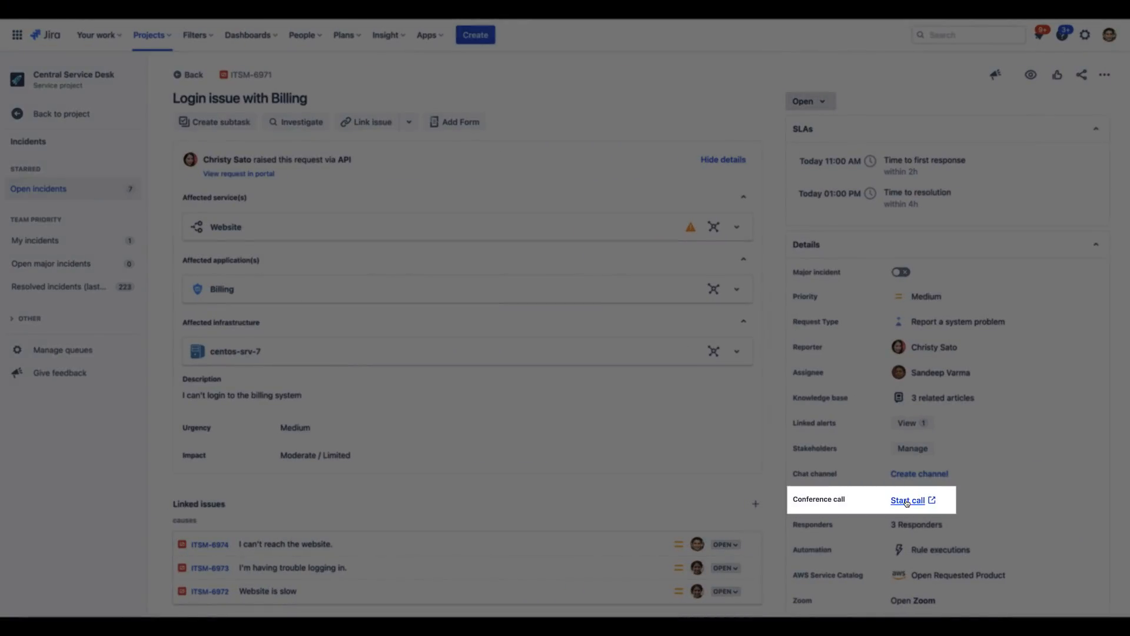
- Give incident ITSM-6971 a conference call and chat channel, mark it major, and start investigating
left_click(907, 499)
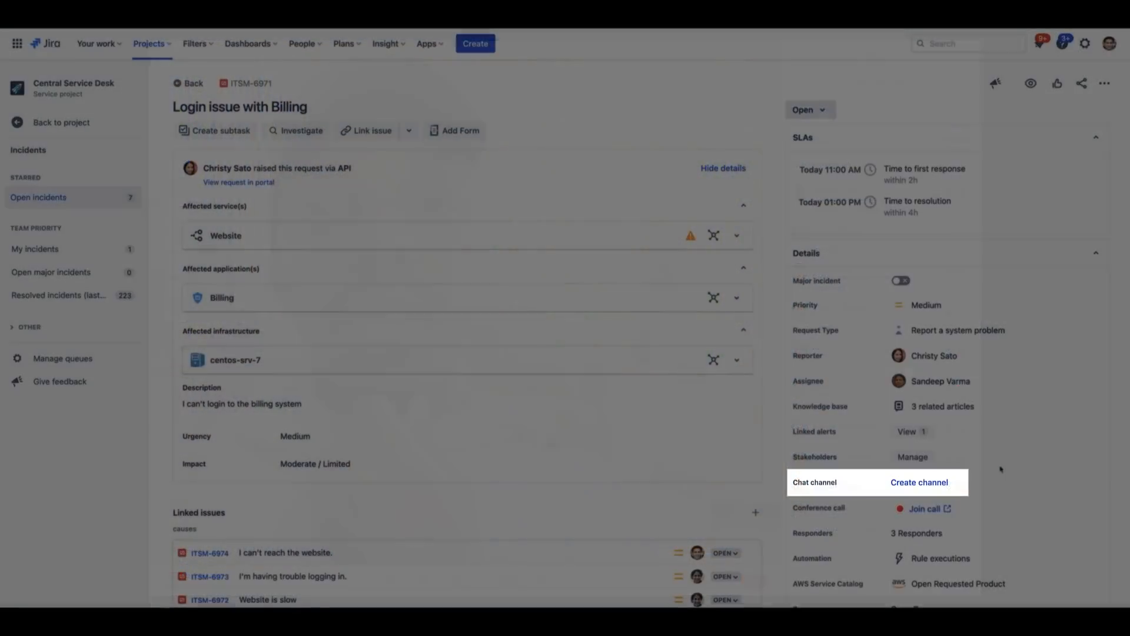
left_click(920, 483)
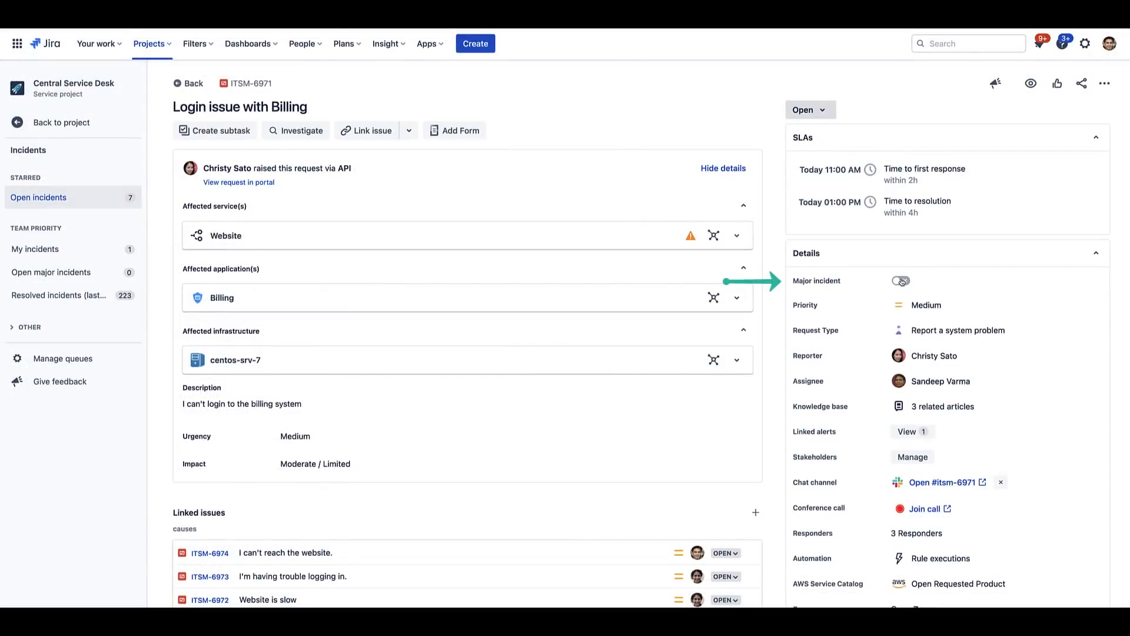
left_click(898, 280)
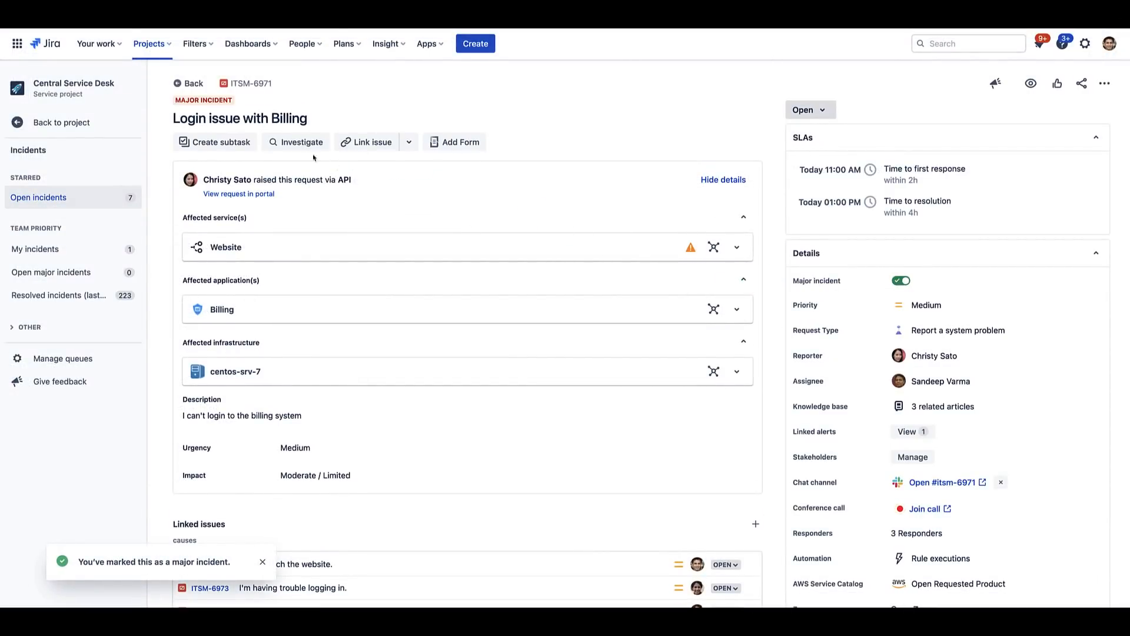
left_click(300, 143)
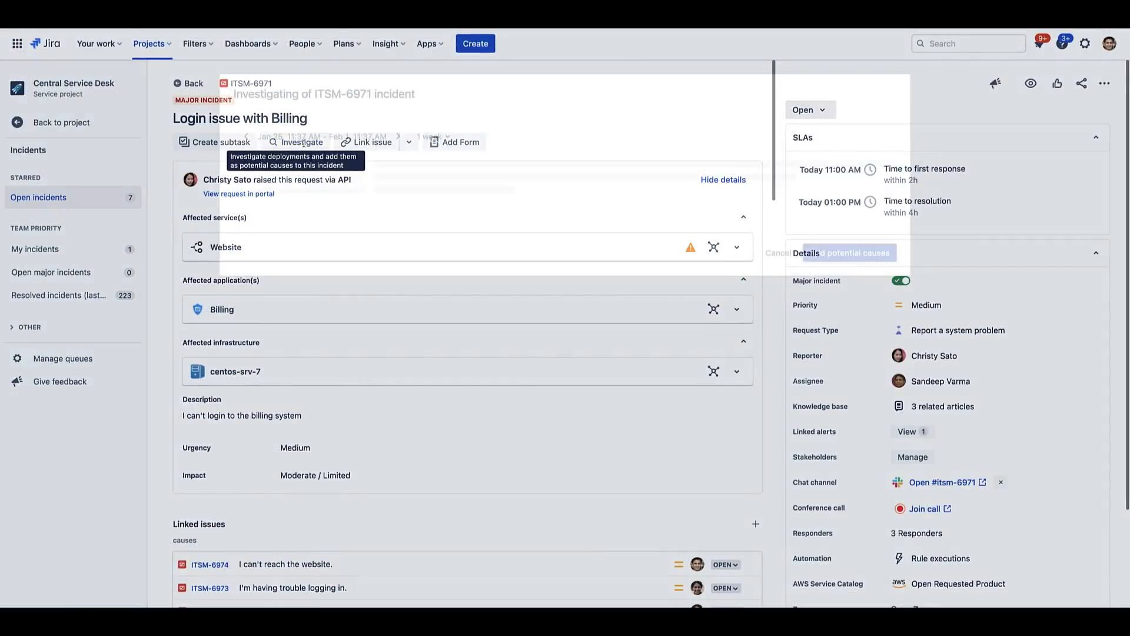
- Add the recent deployments as potential causes of the billing login incident
left_click(303, 142)
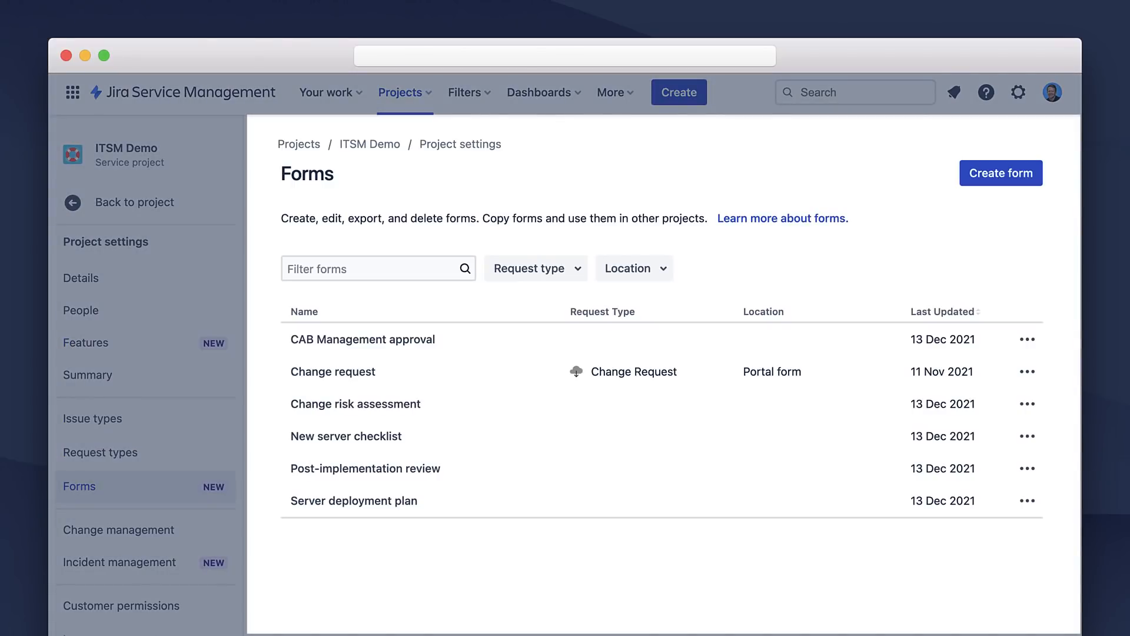
- Open one of the six ITSM Demo project forms from the Forms settings list
left_click(333, 371)
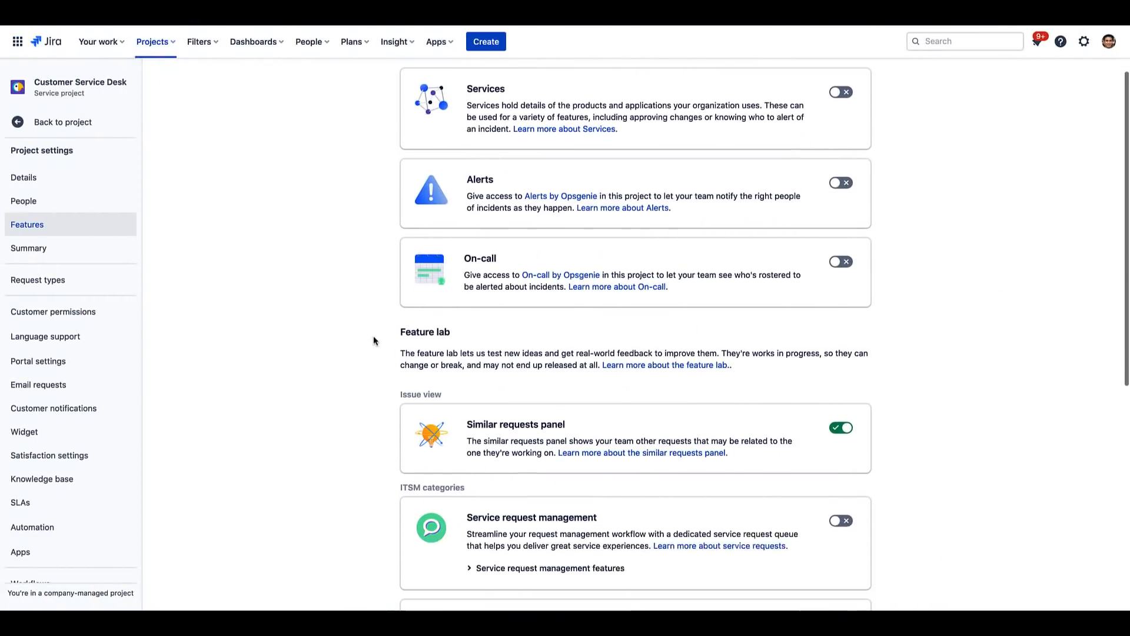
- Switch on the Service request management ITSM category for the Customer Service Desk project
scroll("down", 3)
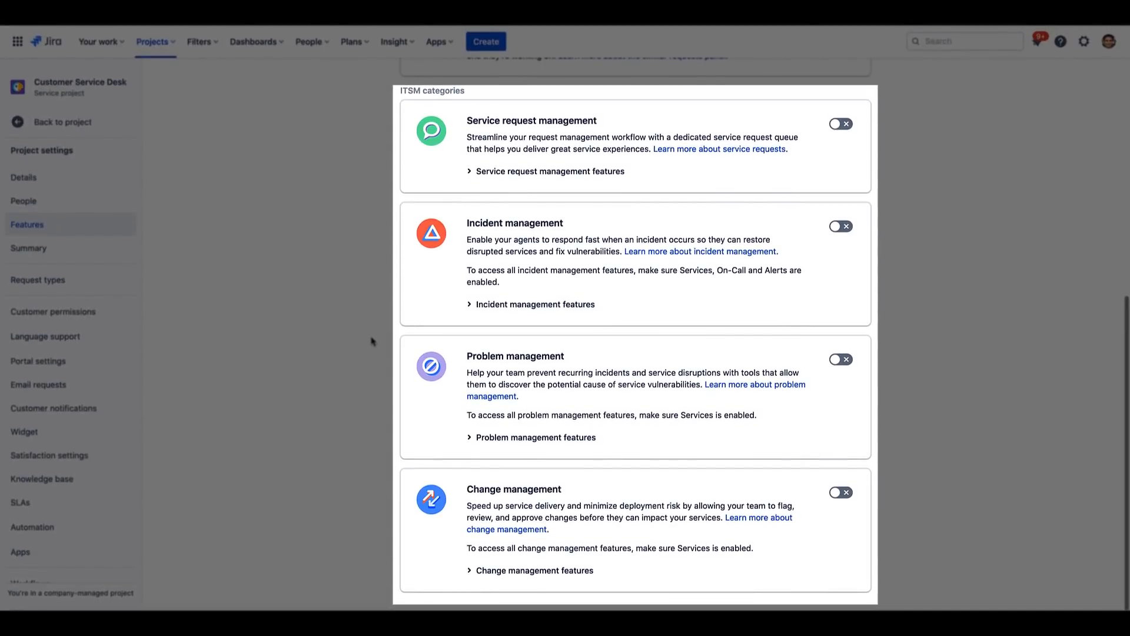
mouse_move(868, 200)
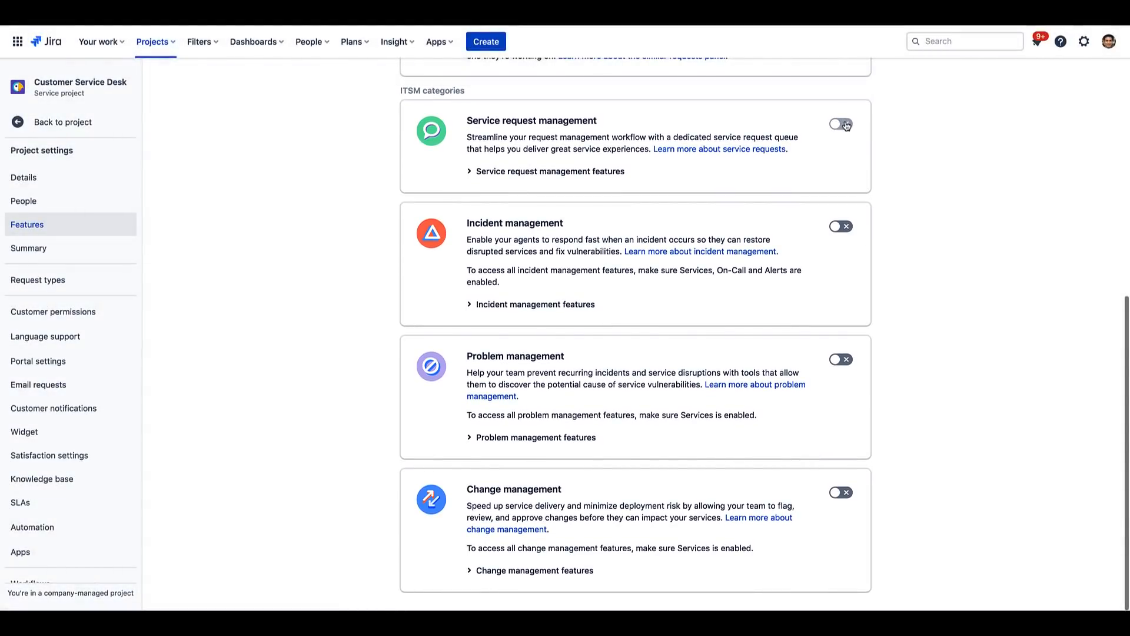
left_click(840, 124)
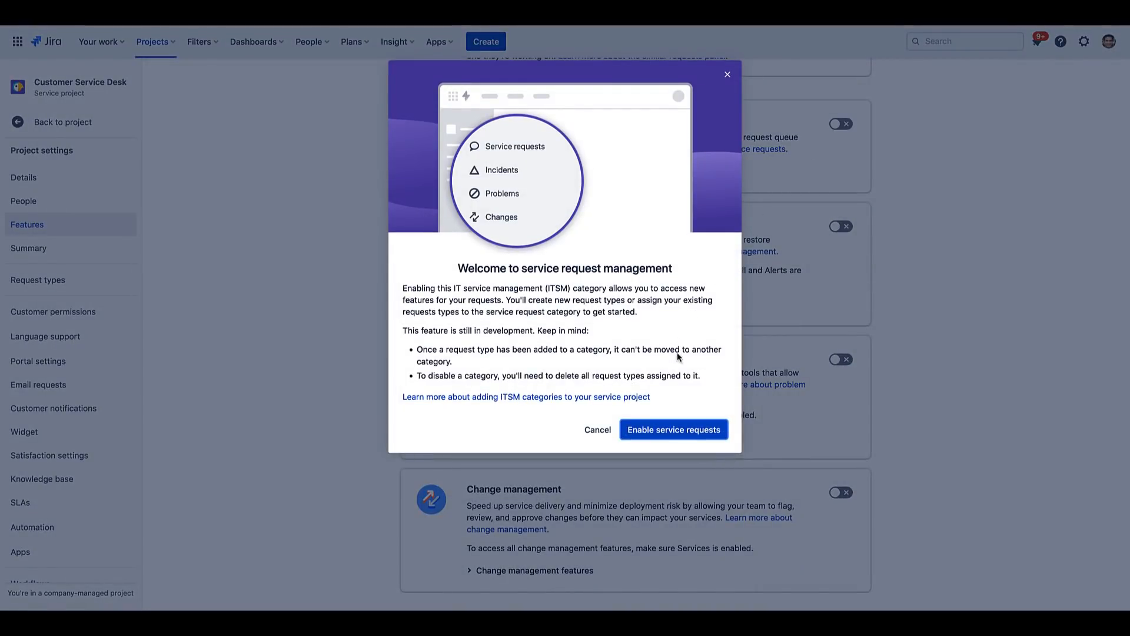